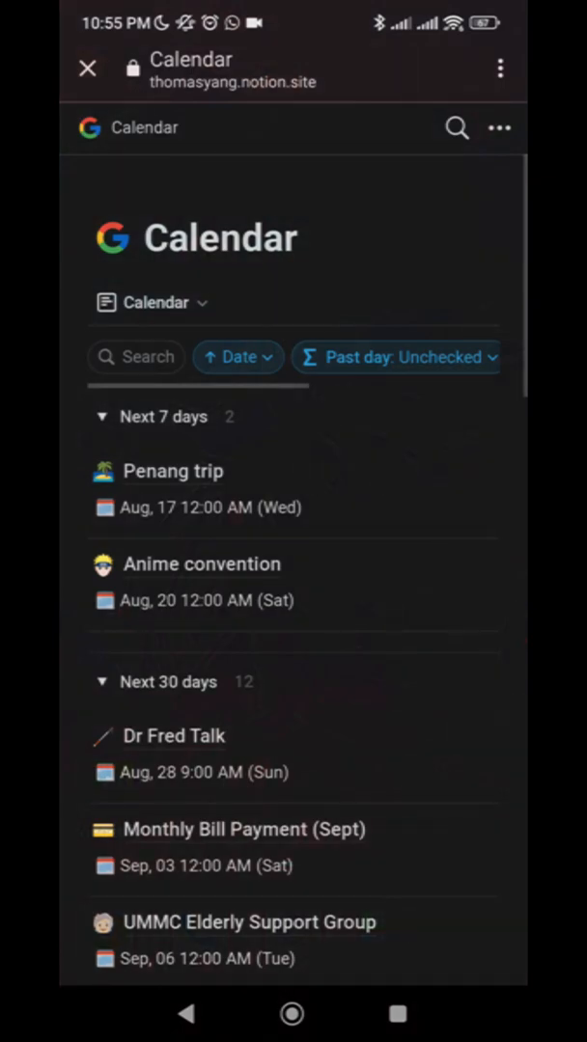
# Step: Scroll through the Notion Calendar page before switching to Widgetify's Play Store listing
pyautogui.scroll(-3)
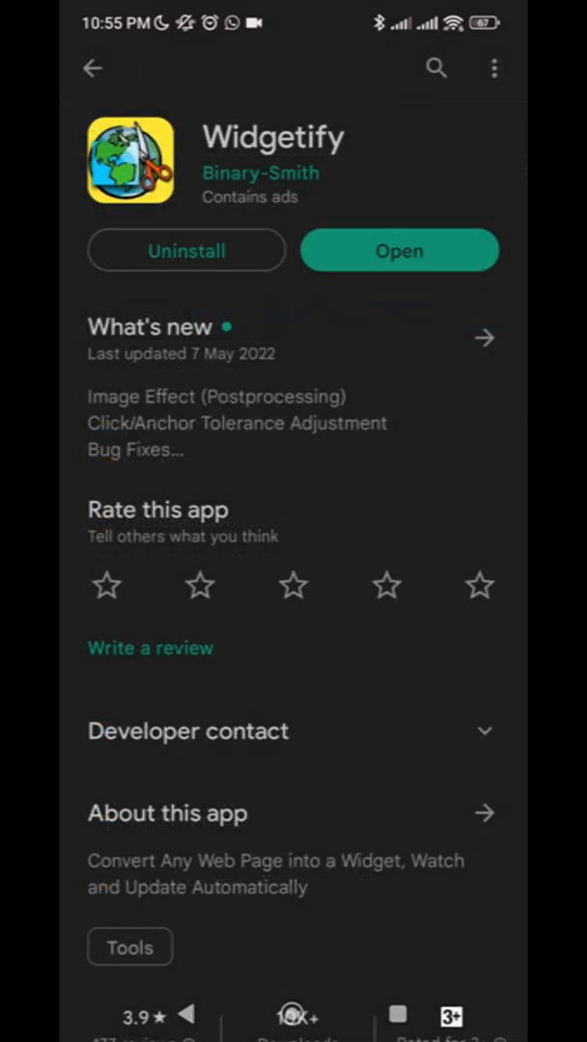
pyautogui.scroll(-3)
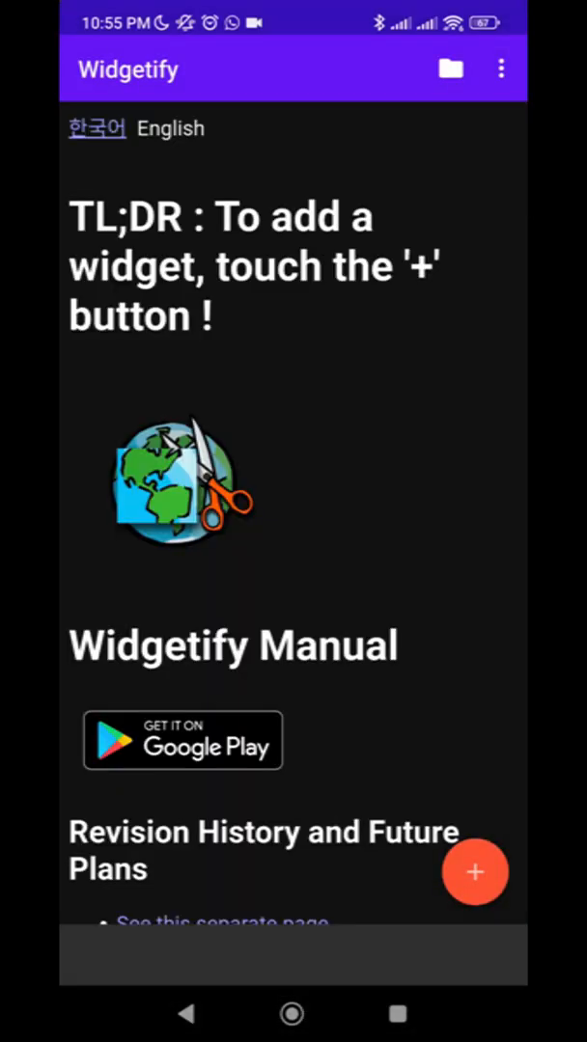
# Step: Add a new 2×2 Widgetify widget placed automatically on the home screen
pyautogui.click(475, 872)
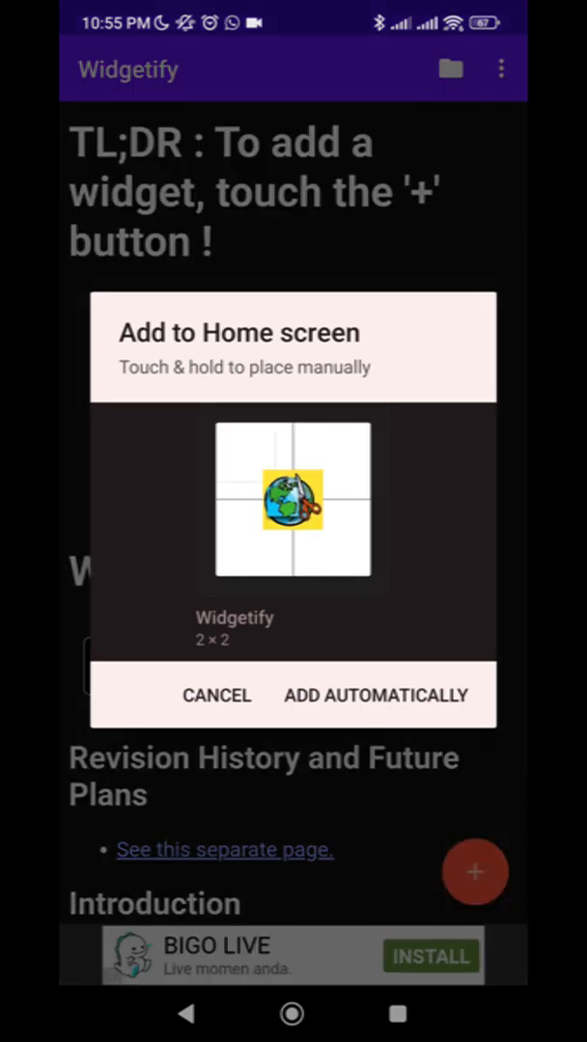
pyautogui.click(374, 695)
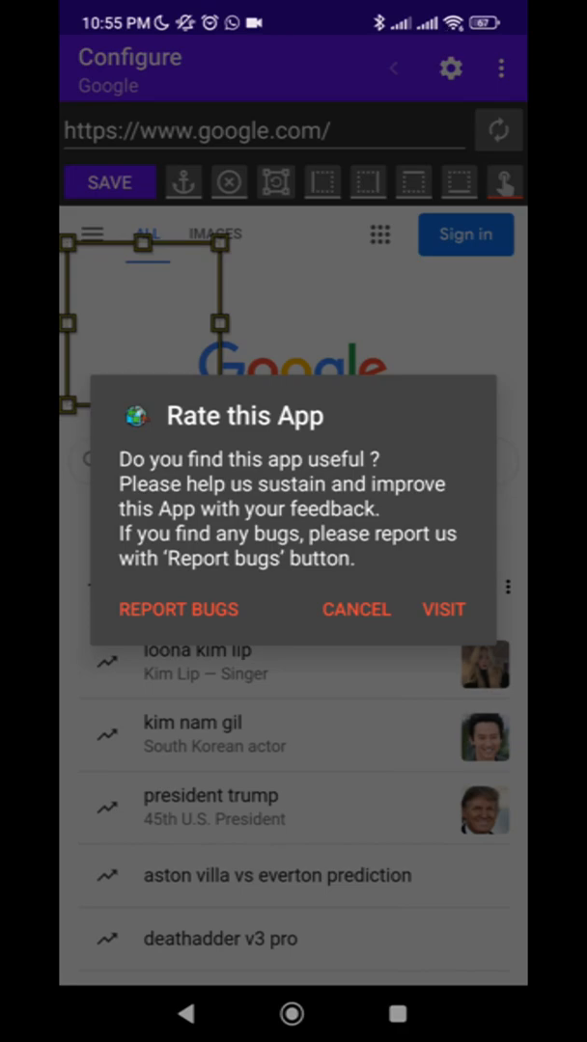
# Step: Dismiss the Rate this App prompt with Cancel to uncover the configure screen
pyautogui.click(355, 610)
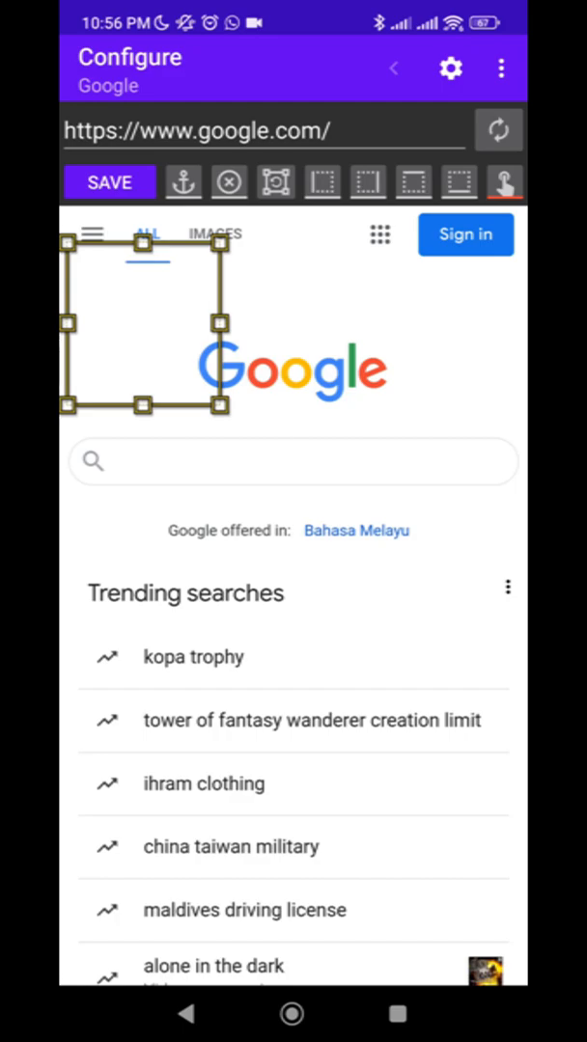
# Step: Replace google.com with the pasted Notion Calendar link and load it as the capture page
pyautogui.click(260, 129)
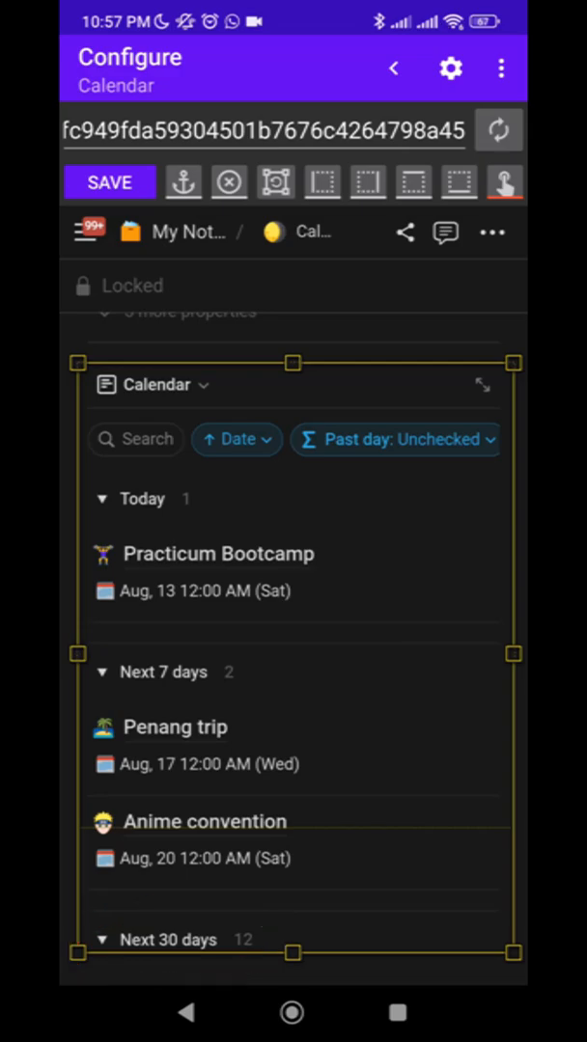
pyautogui.click(499, 67)
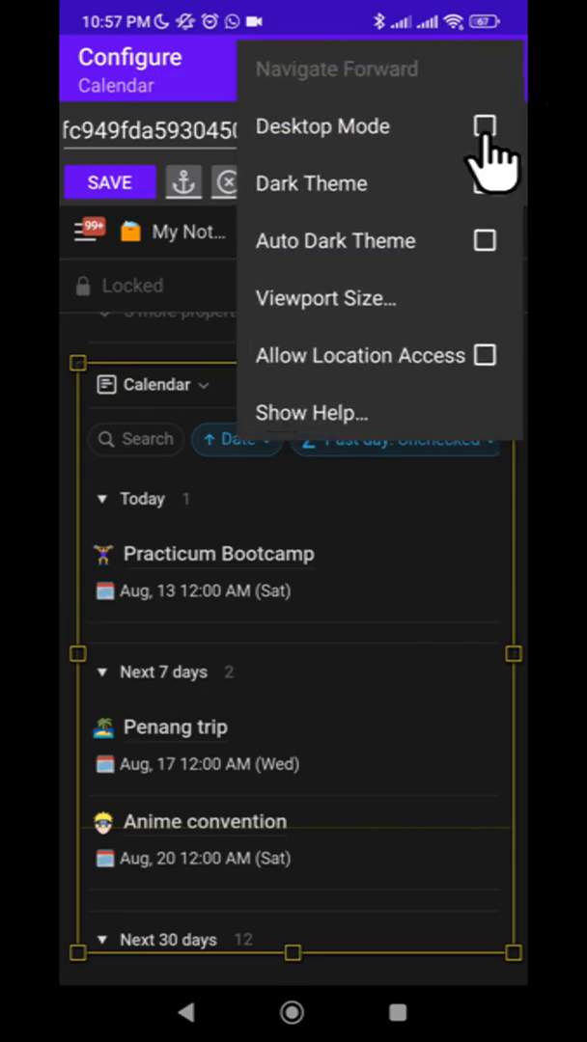
# Step: Enable Desktop Mode and enlarge the capture box to frame the full calendar list
pyautogui.click(486, 128)
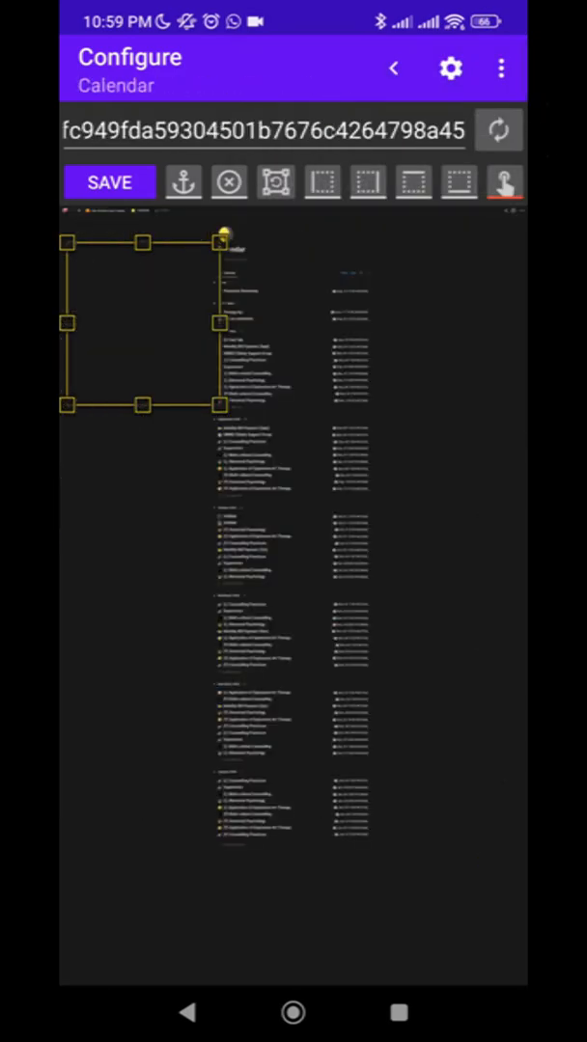
pyautogui.scroll(-3)
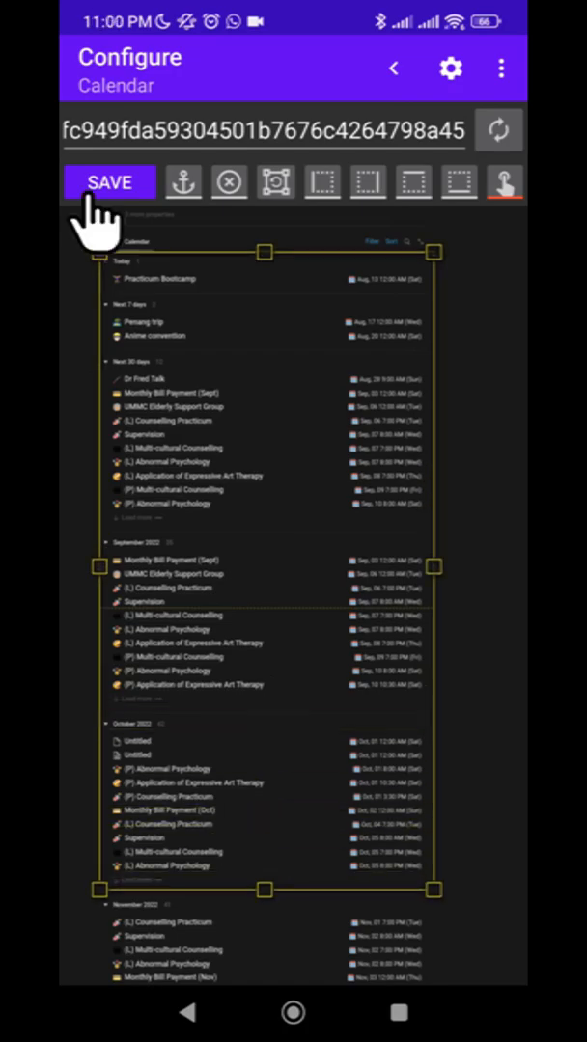
# Step: Save the Calendar widget so it appears on the home screen
pyautogui.click(108, 181)
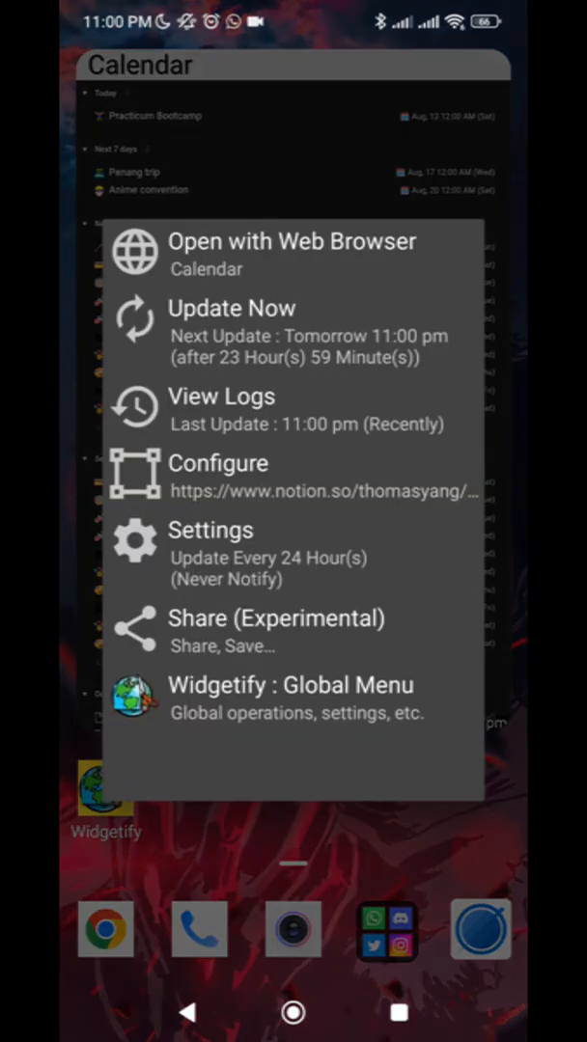
# Step: Set the widget's Update Interval to 4 hours 0 minutes instead of 24
pyautogui.click(210, 529)
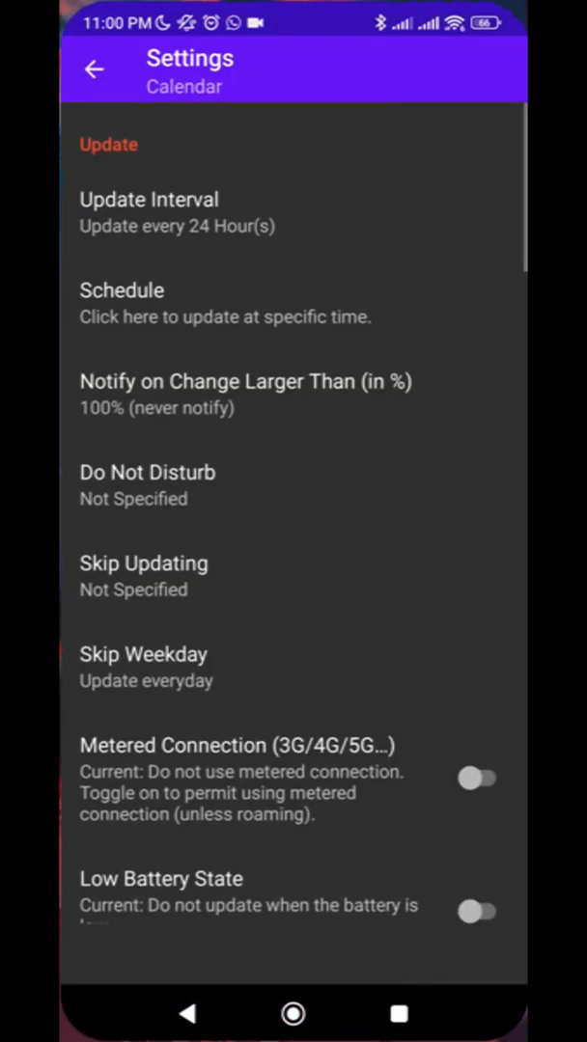
pyautogui.click(148, 212)
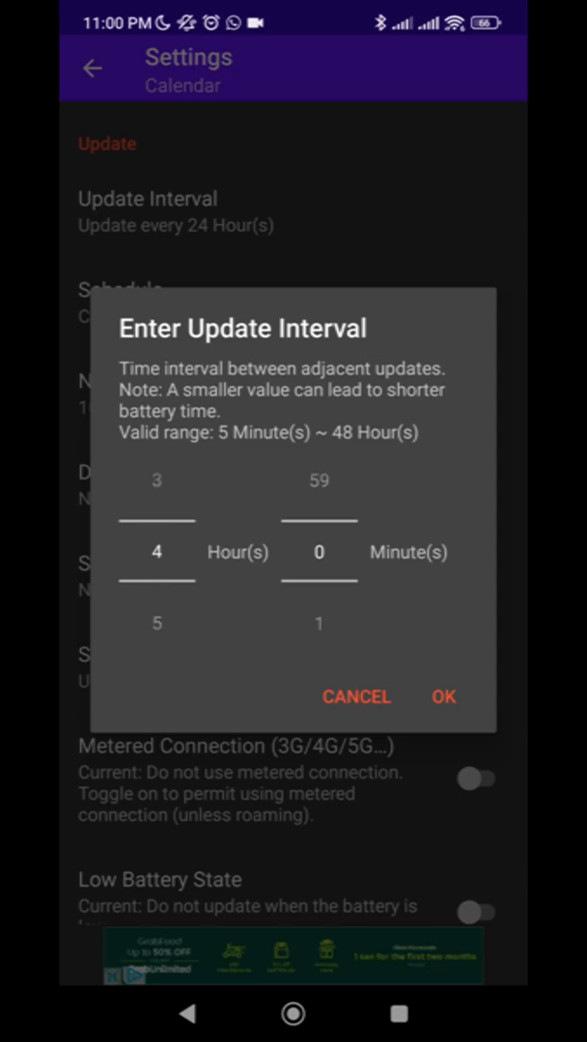
pyautogui.click(444, 697)
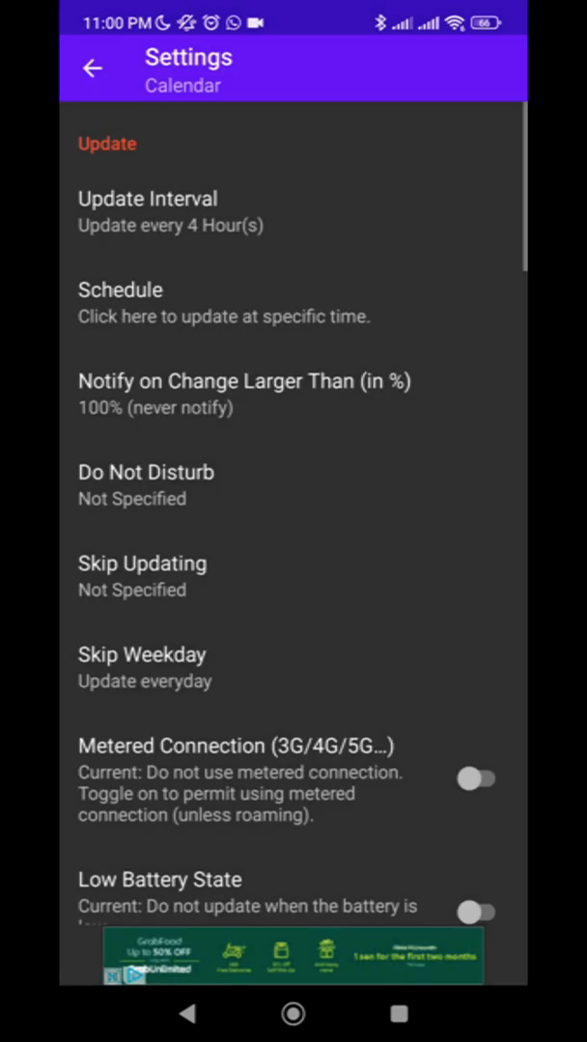
# Step: Leave the widget Title empty under Appearance
pyautogui.scroll(-3)
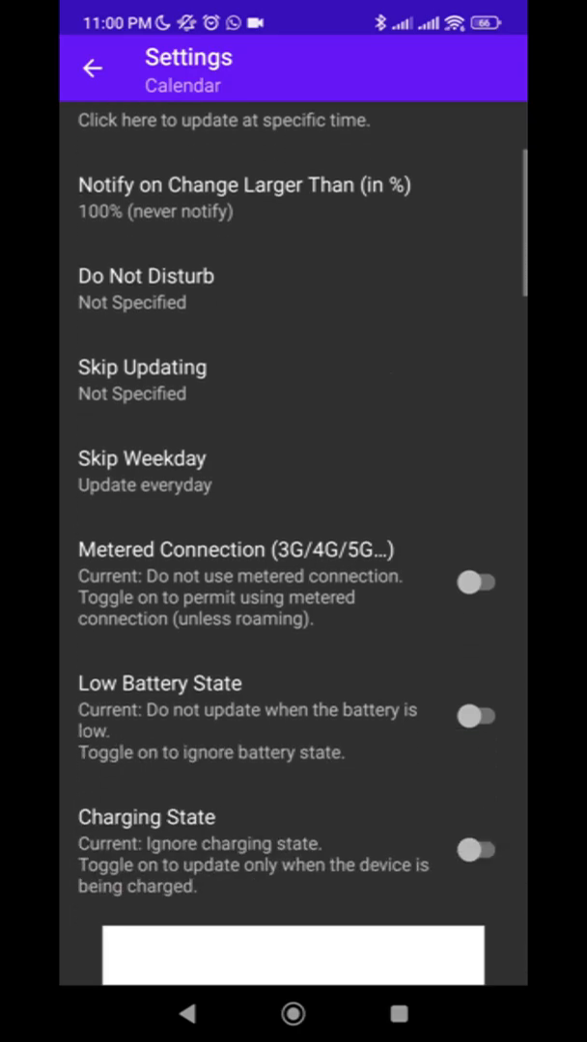
pyautogui.scroll(-3)
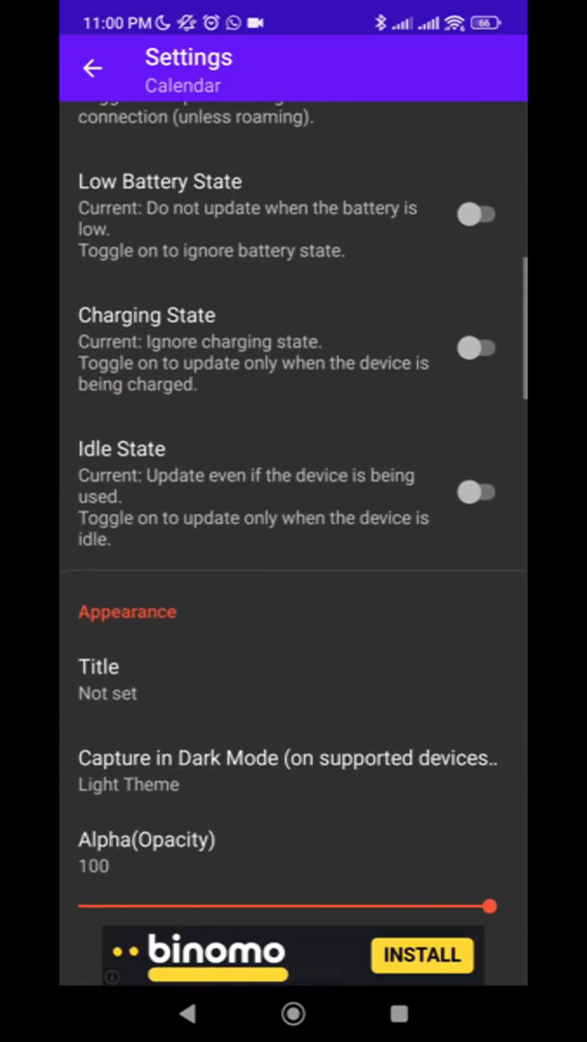
pyautogui.click(98, 679)
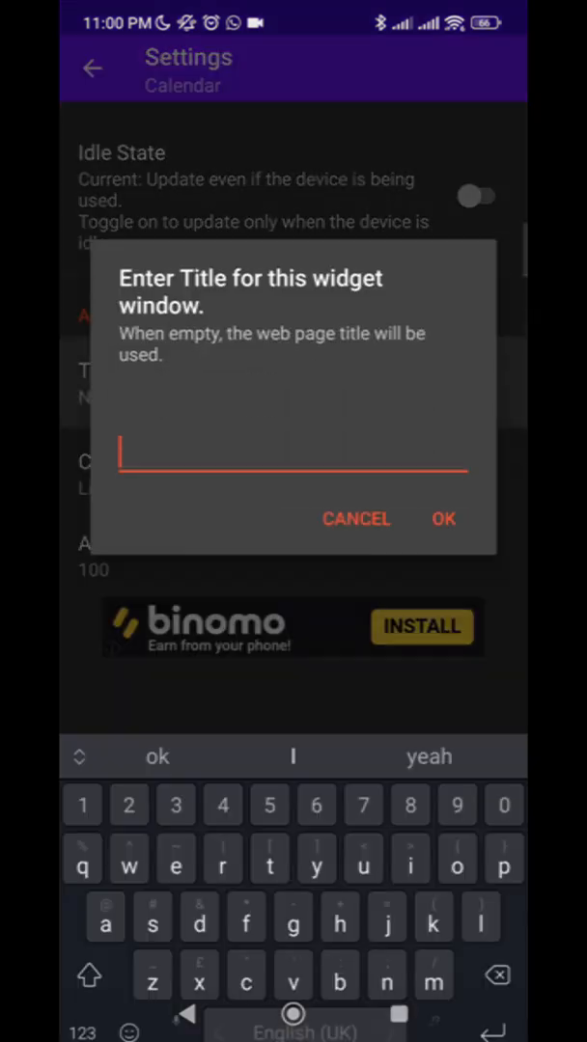
pyautogui.click(355, 518)
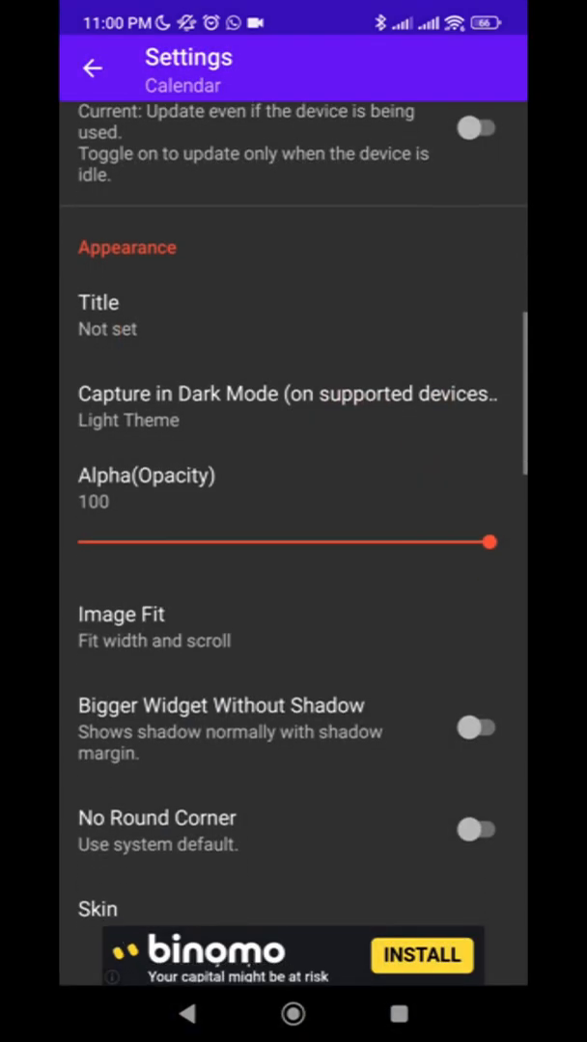
# Step: Set Title Bar Style to NO title bar
pyautogui.scroll(-3)
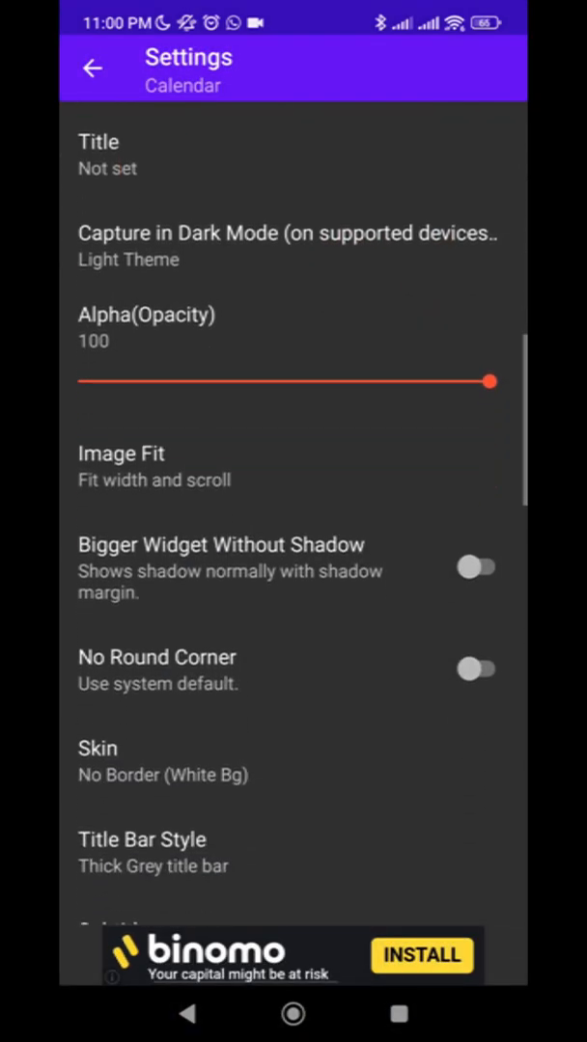
pyautogui.scroll(-3)
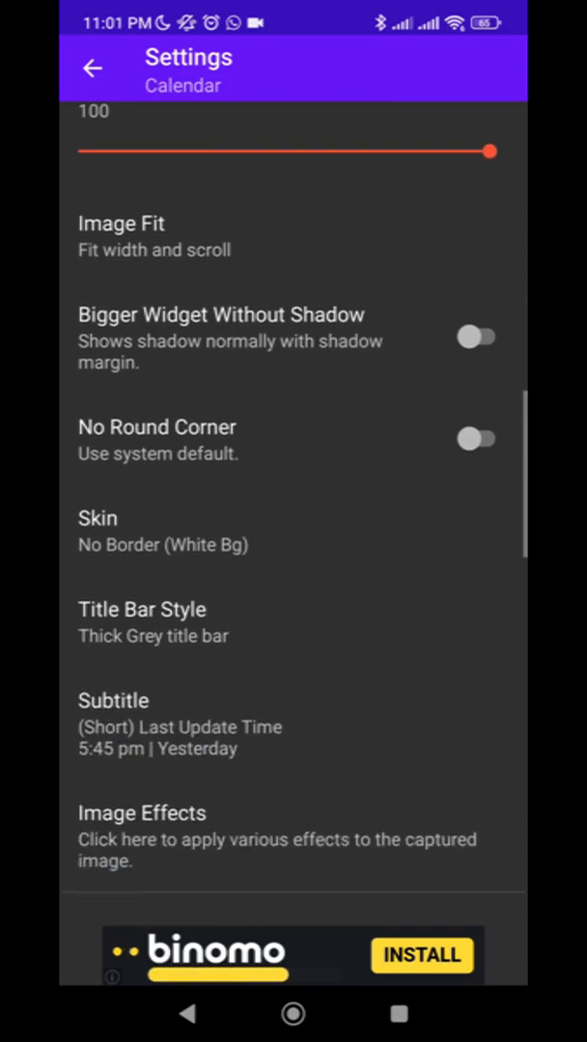
pyautogui.scroll(-3)
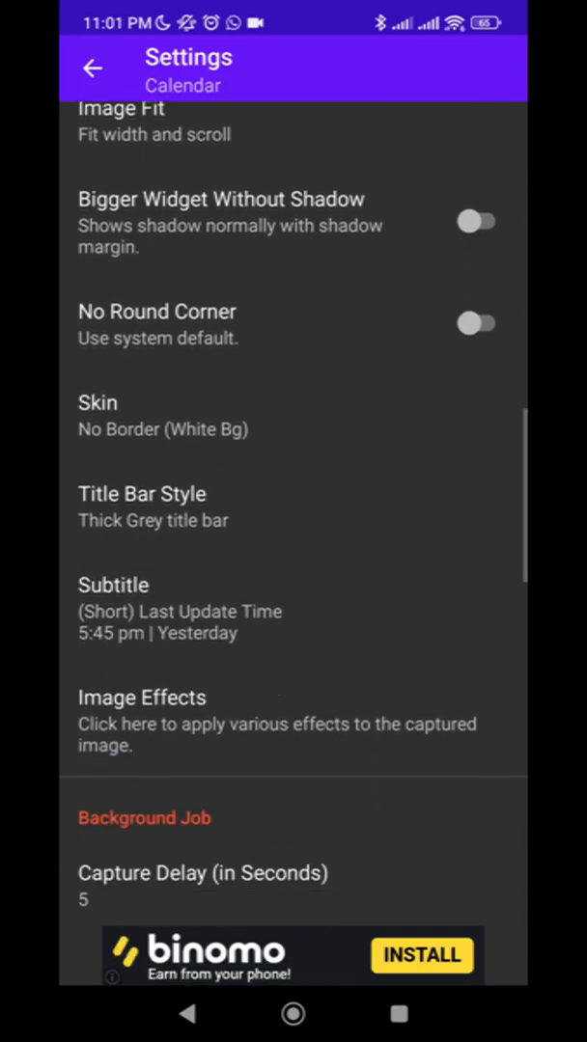
pyautogui.click(143, 506)
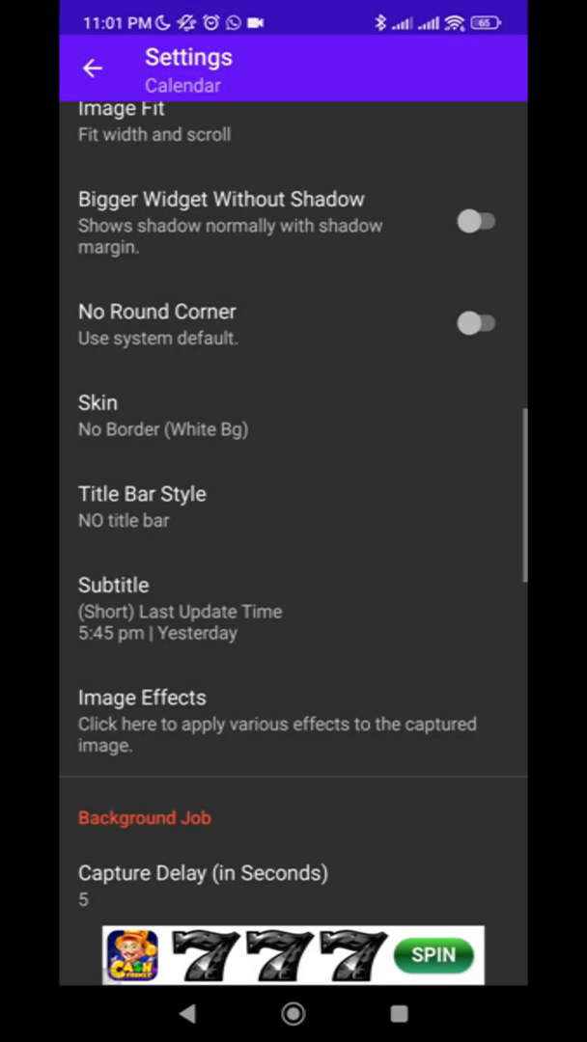
pyautogui.scroll(-3)
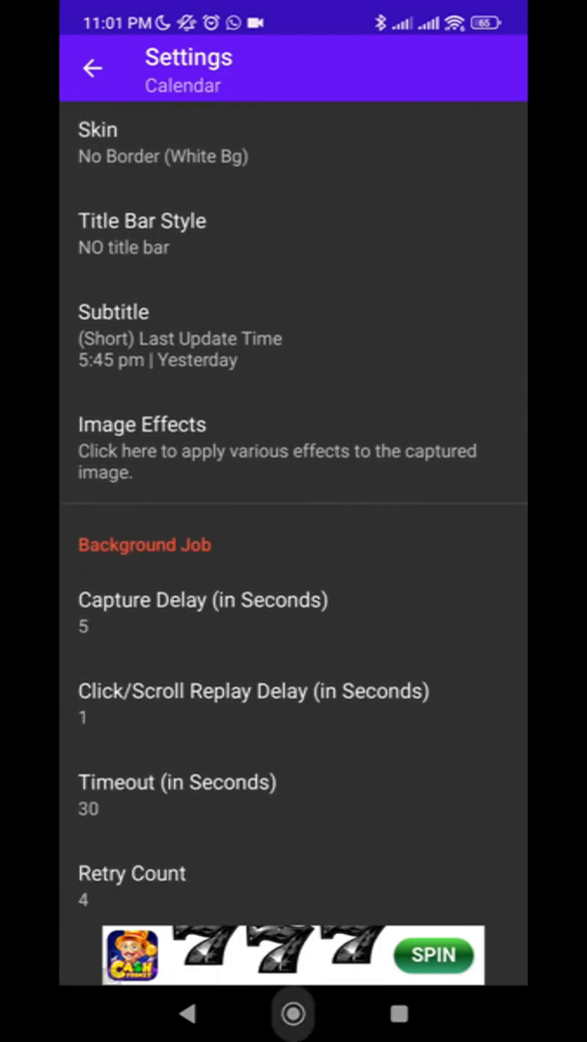